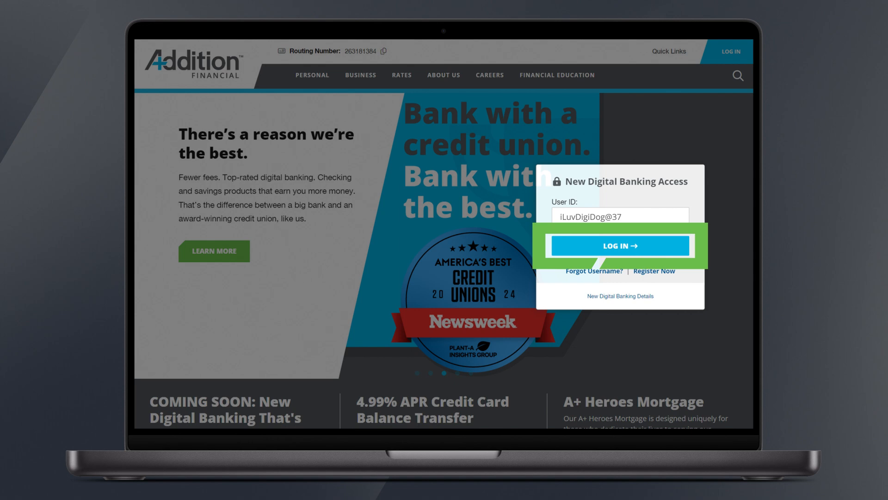
Sign in with the existing user ID and password, then submit SSN and date of birth.
click(620, 245)
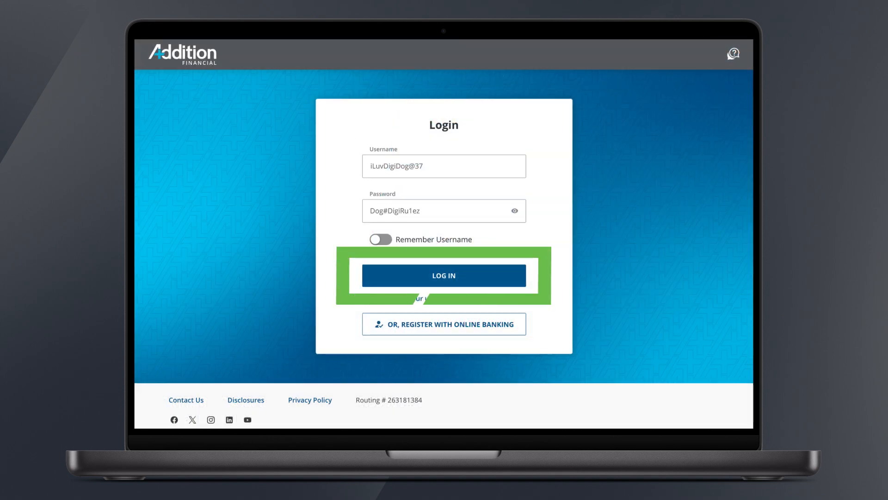
click(444, 276)
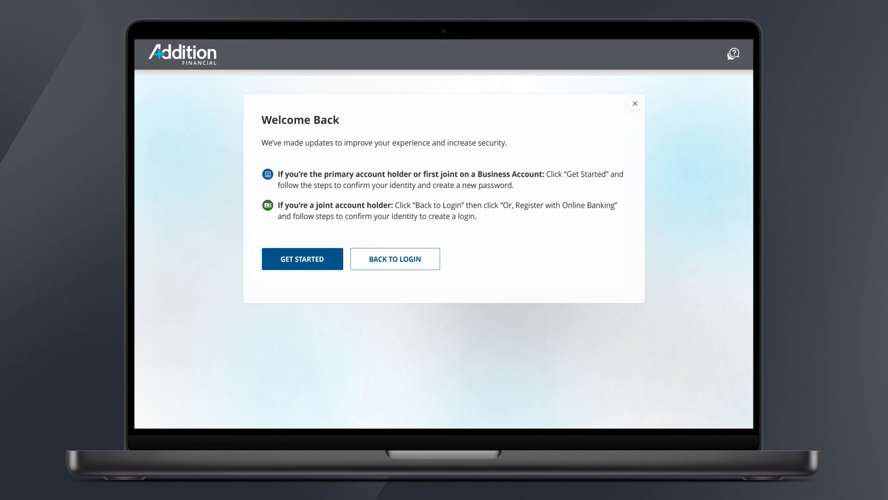
mouse_move(302, 259)
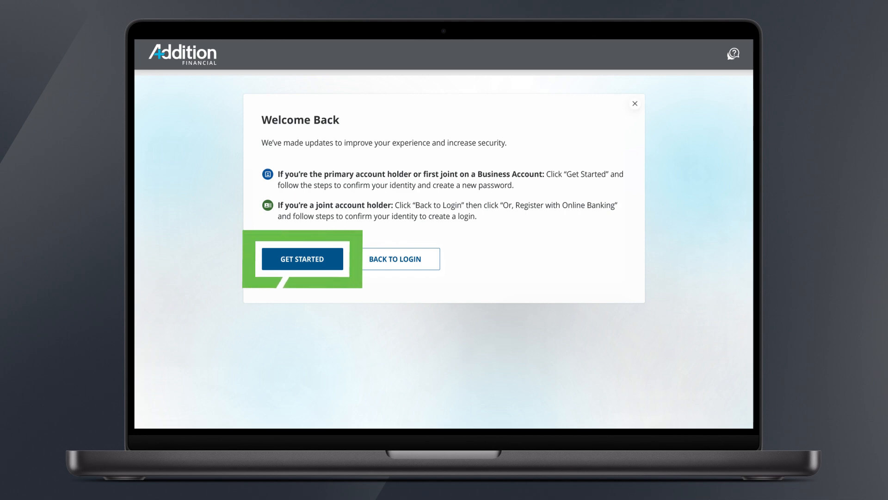
click(303, 259)
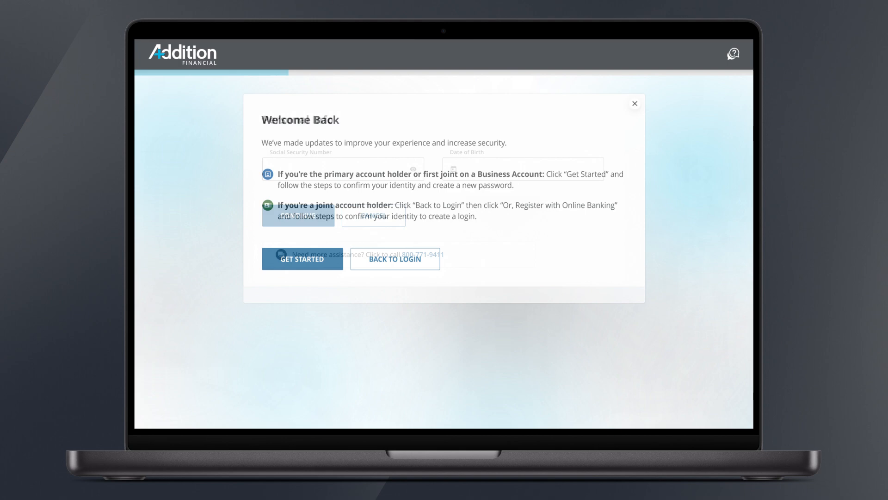
click(302, 259)
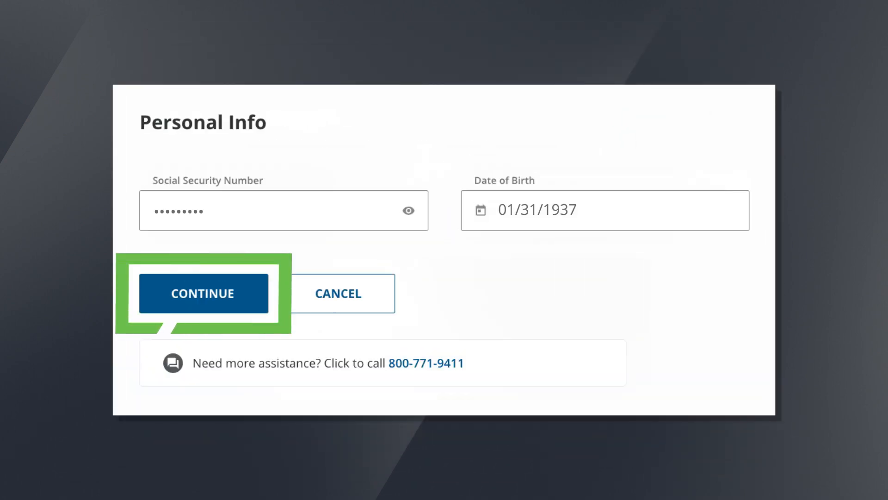
click(203, 294)
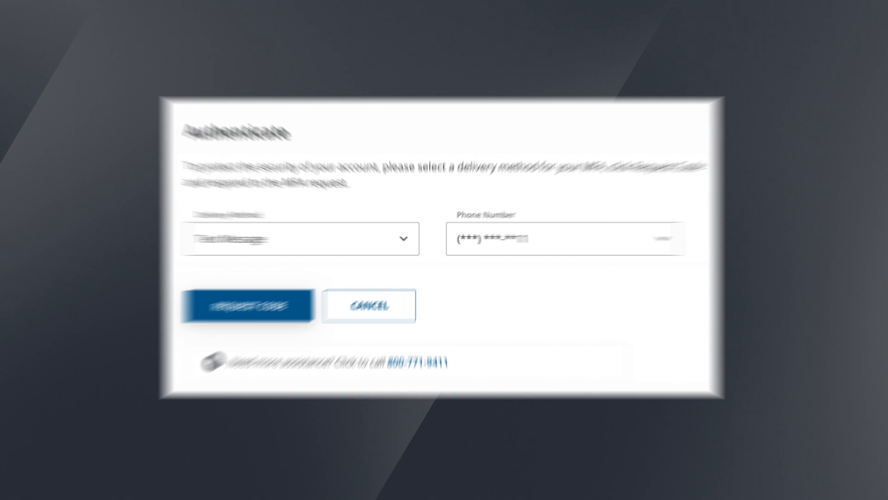
Request a verification code by Text Message and submit the 6-digit code.
click(272, 238)
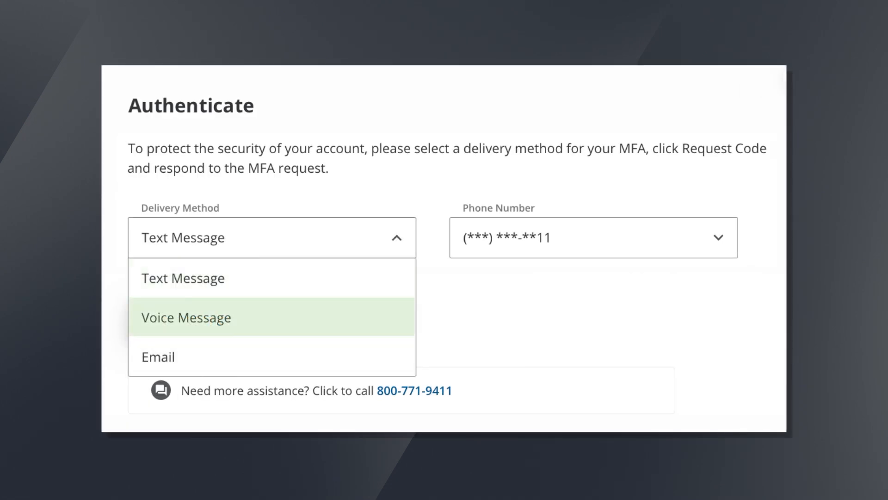
mouse_move(183, 278)
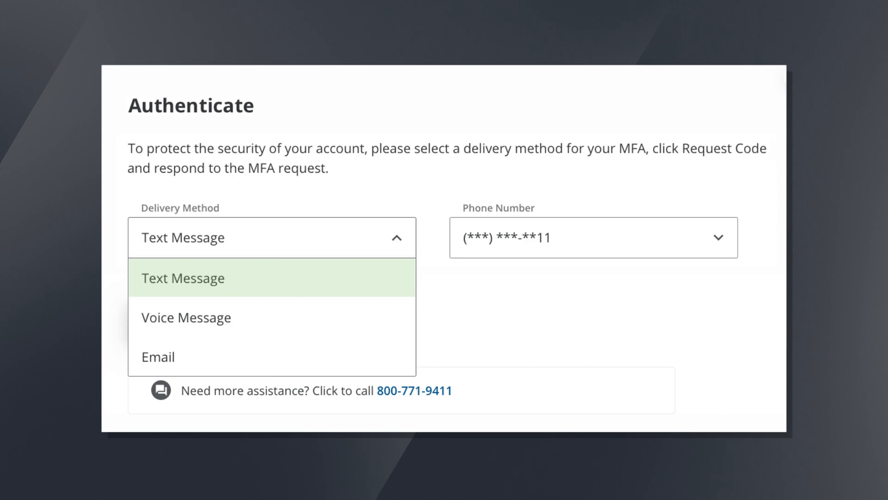
click(182, 278)
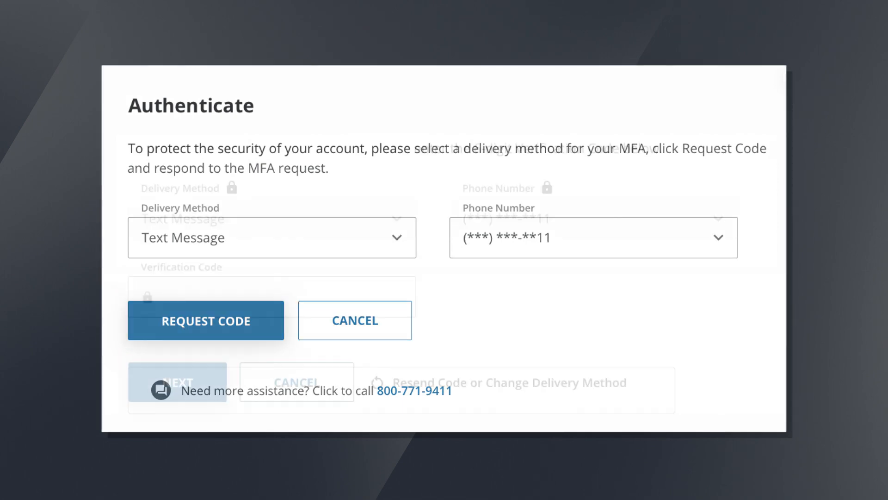
click(206, 320)
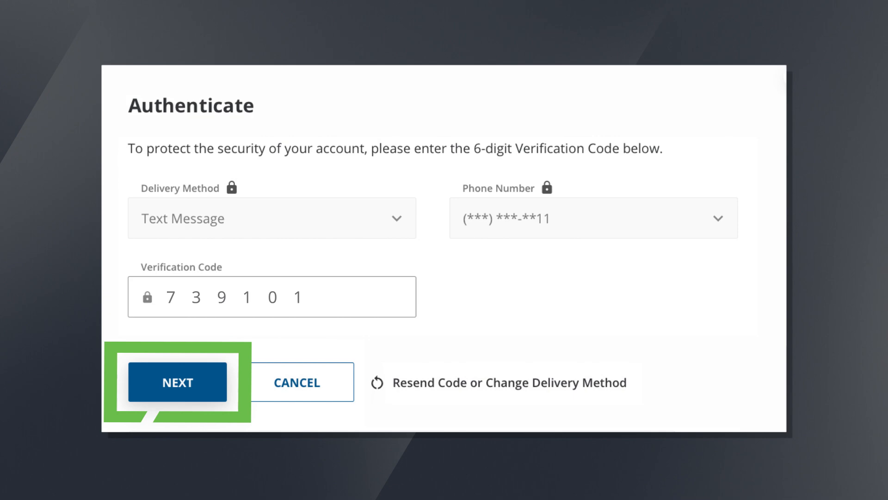
click(178, 382)
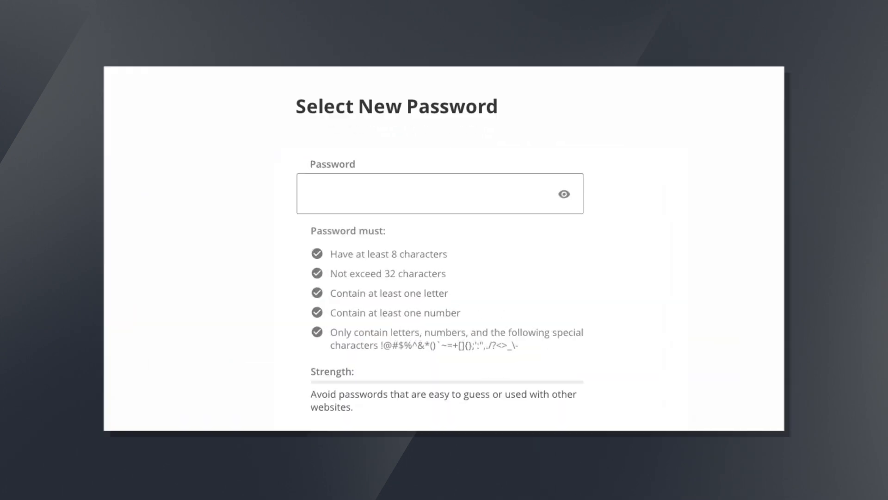
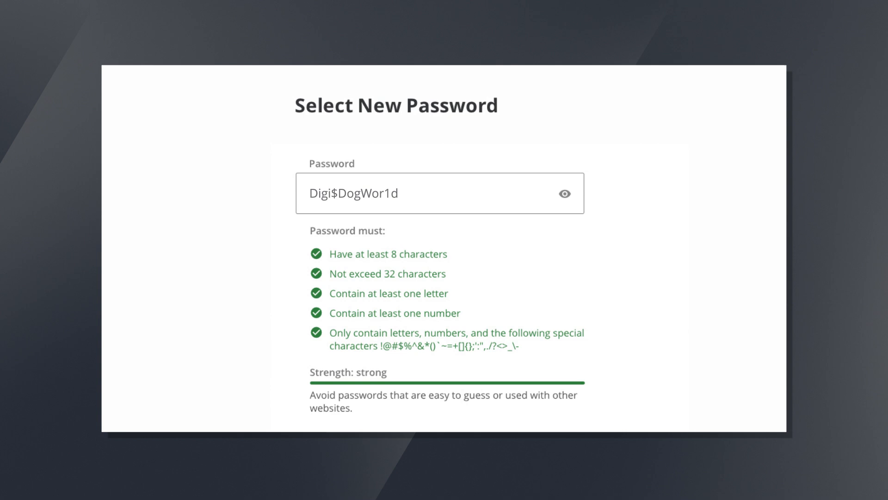
scroll(down, 3)
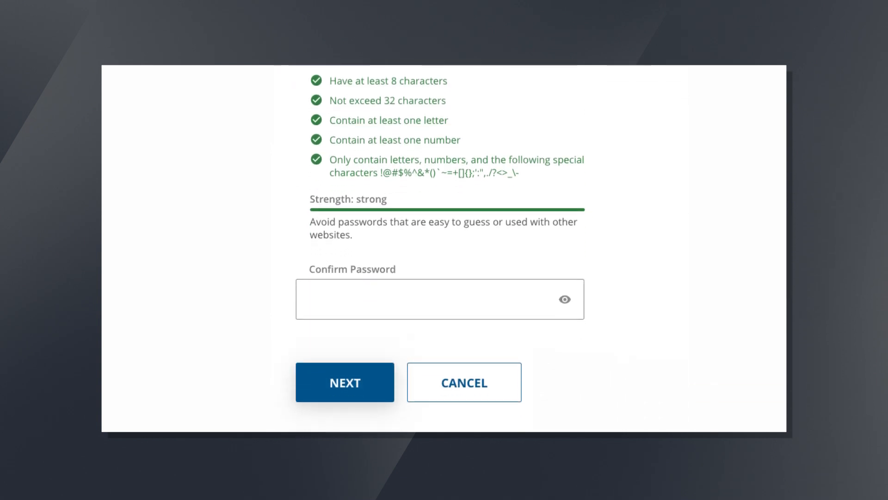
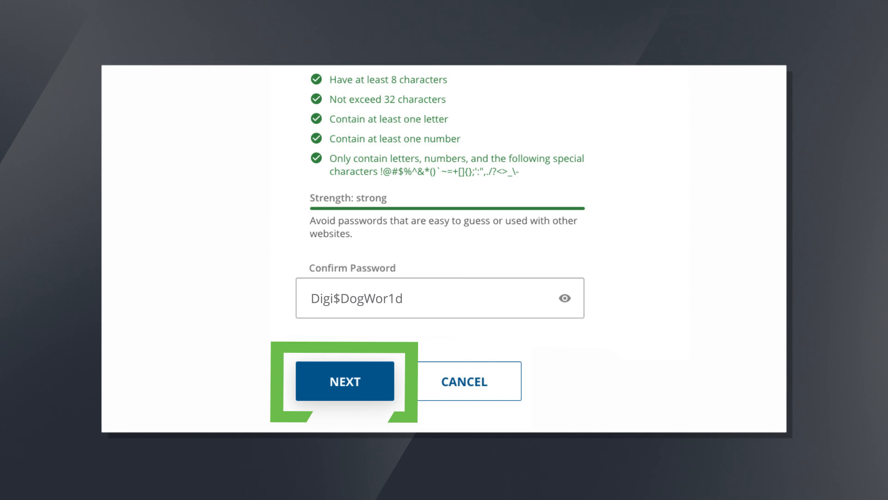
click(345, 380)
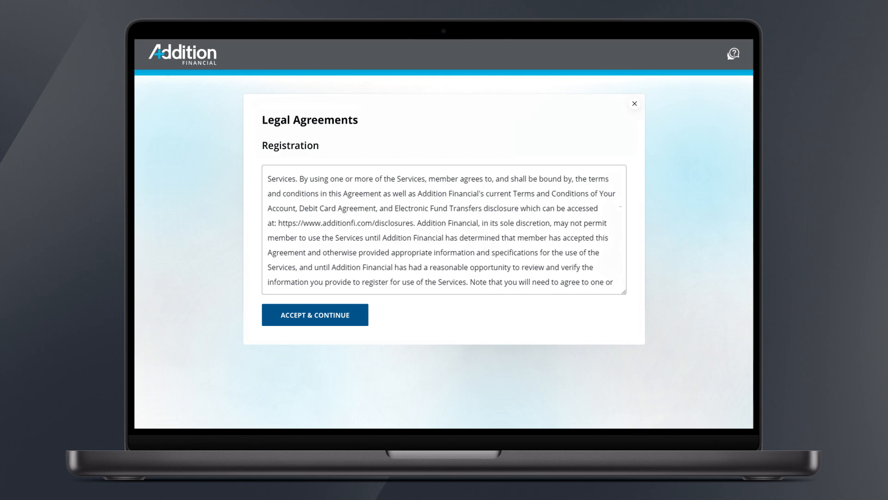
click(315, 315)
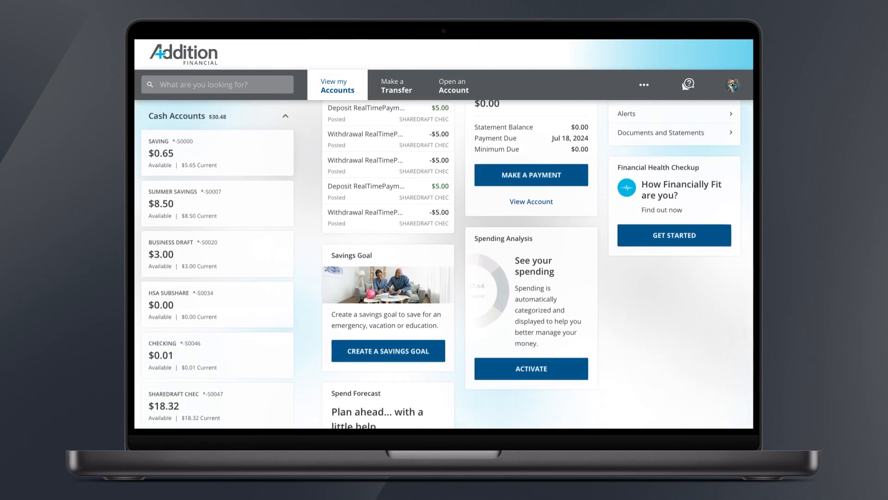